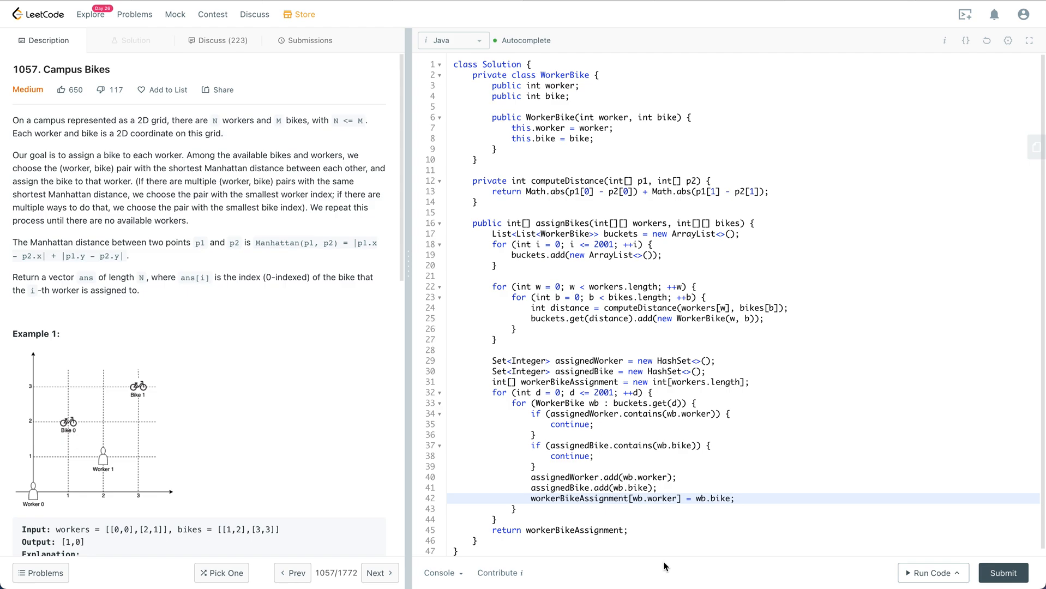
pyautogui.moveTo(744, 576)
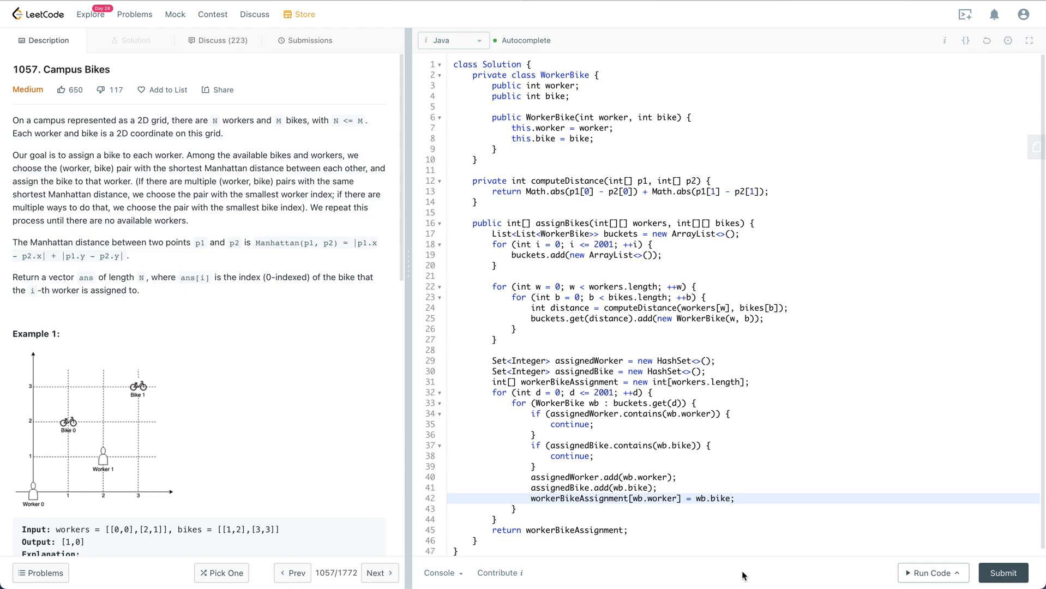
pyautogui.moveTo(254, 245)
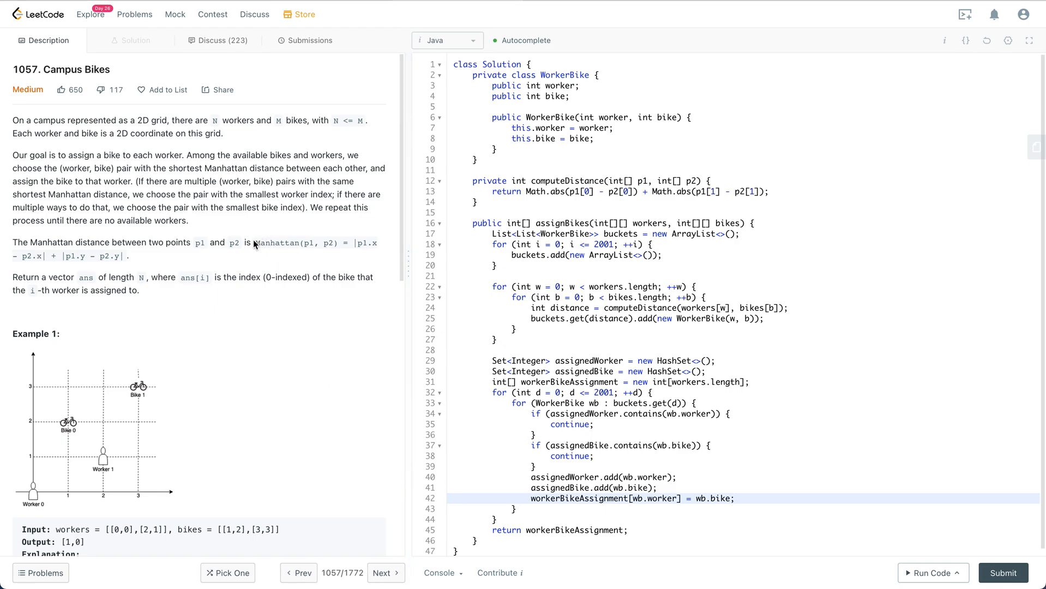
# - Highlight the Manhattan(p1, p2) distance formula and bring Example 2 and the Note section into view
pyautogui.moveTo(257, 242); pyautogui.dragTo(131, 255)
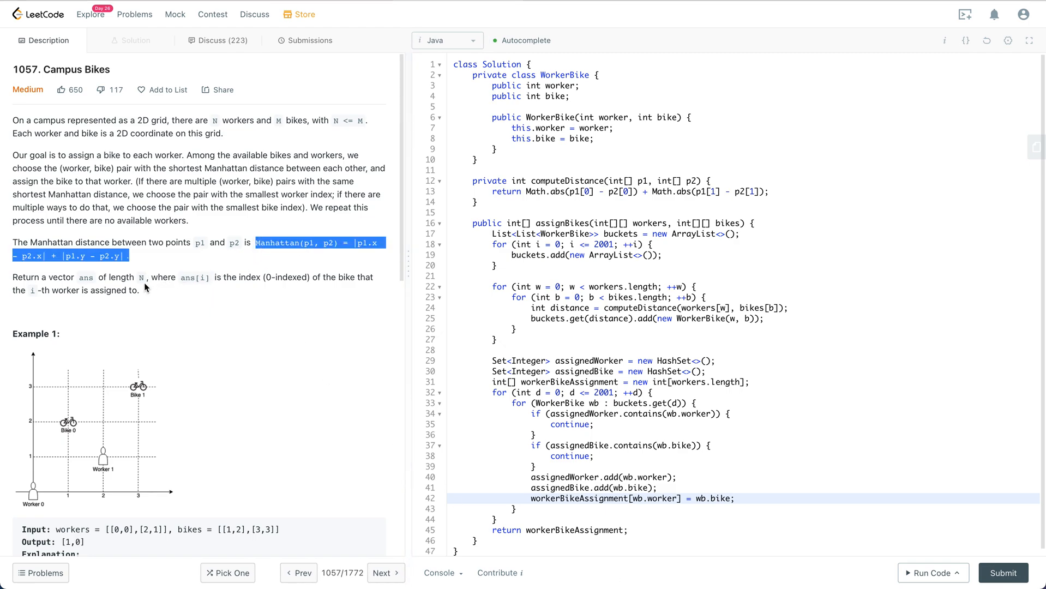
pyautogui.moveTo(140, 283)
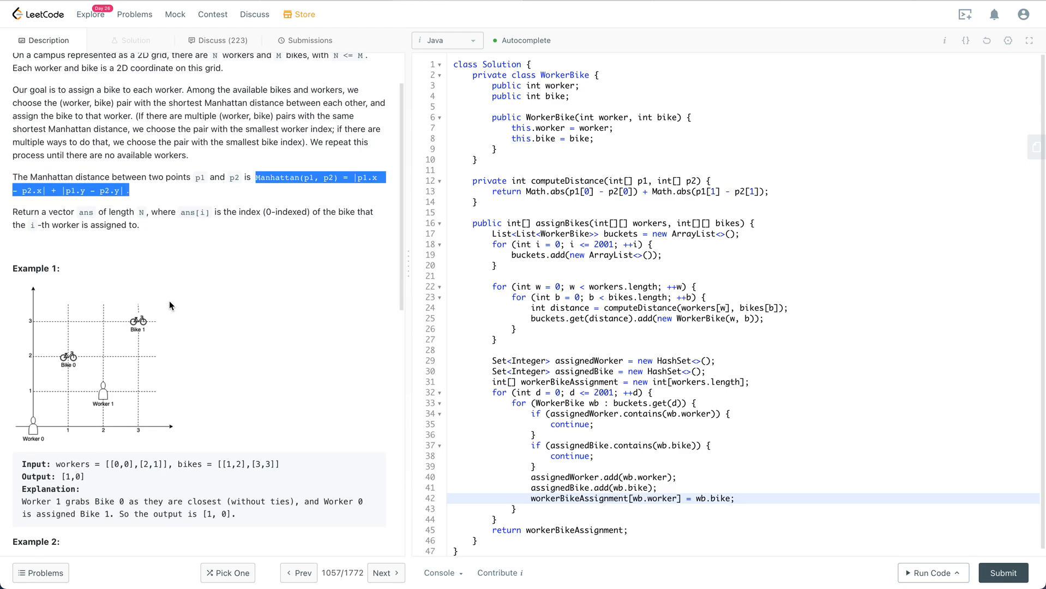
pyautogui.scroll(-3)
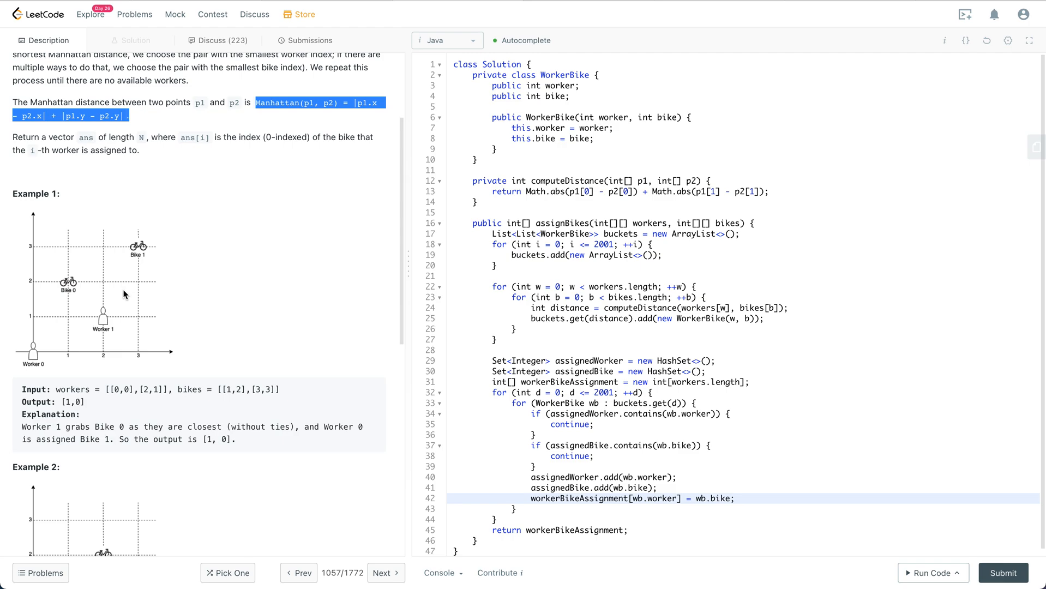
pyautogui.moveTo(85, 294)
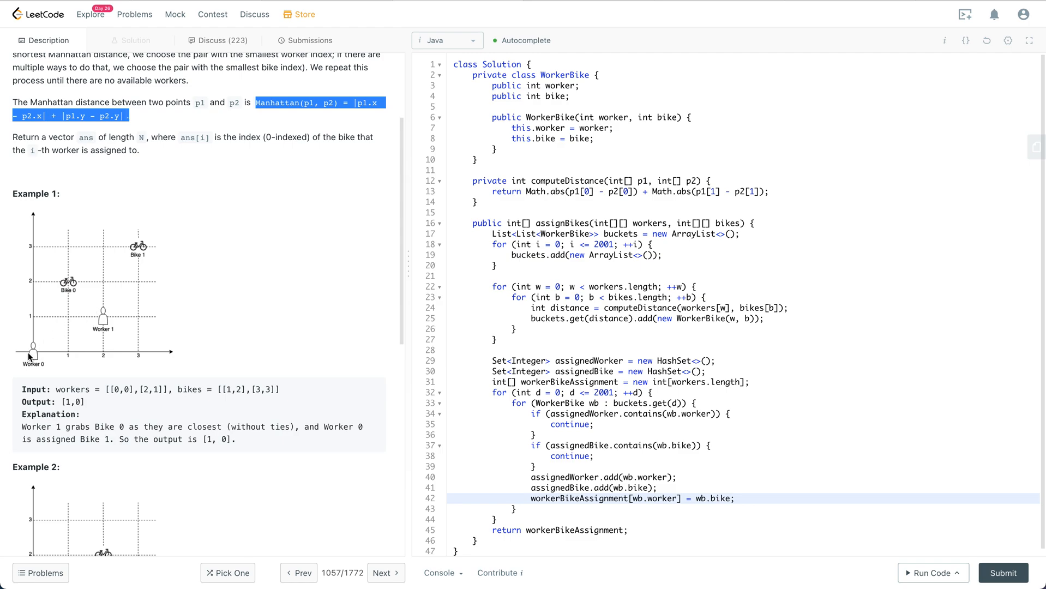
pyautogui.moveTo(108, 306)
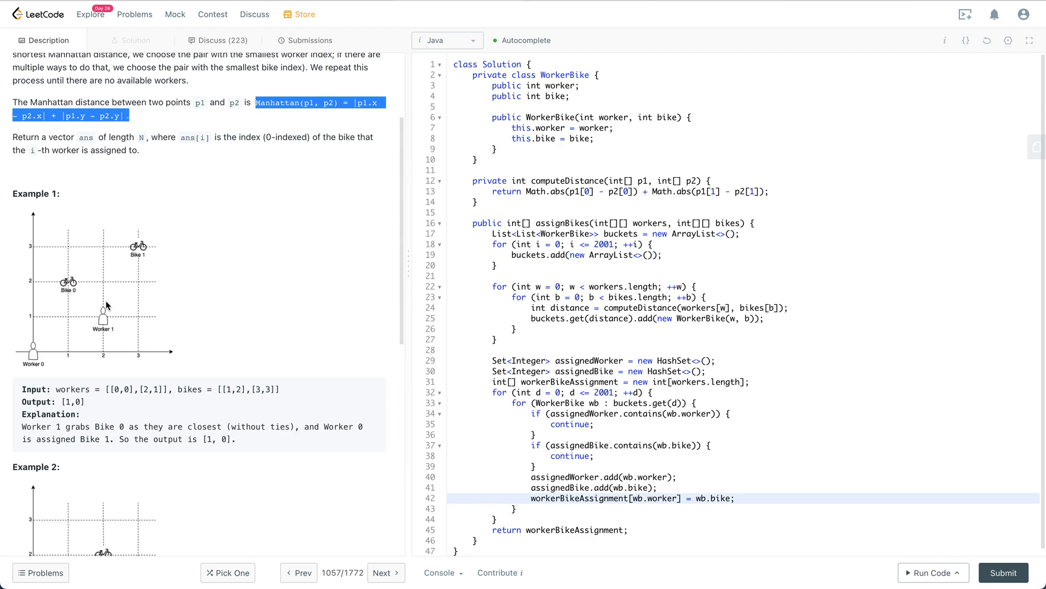
pyautogui.scroll(-3)
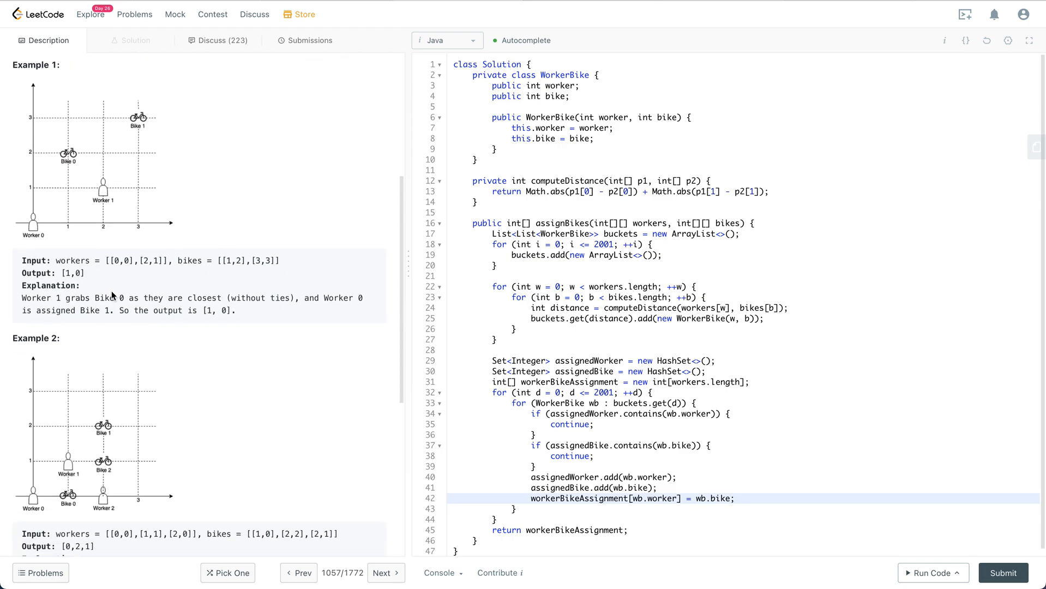
pyautogui.scroll(-3)
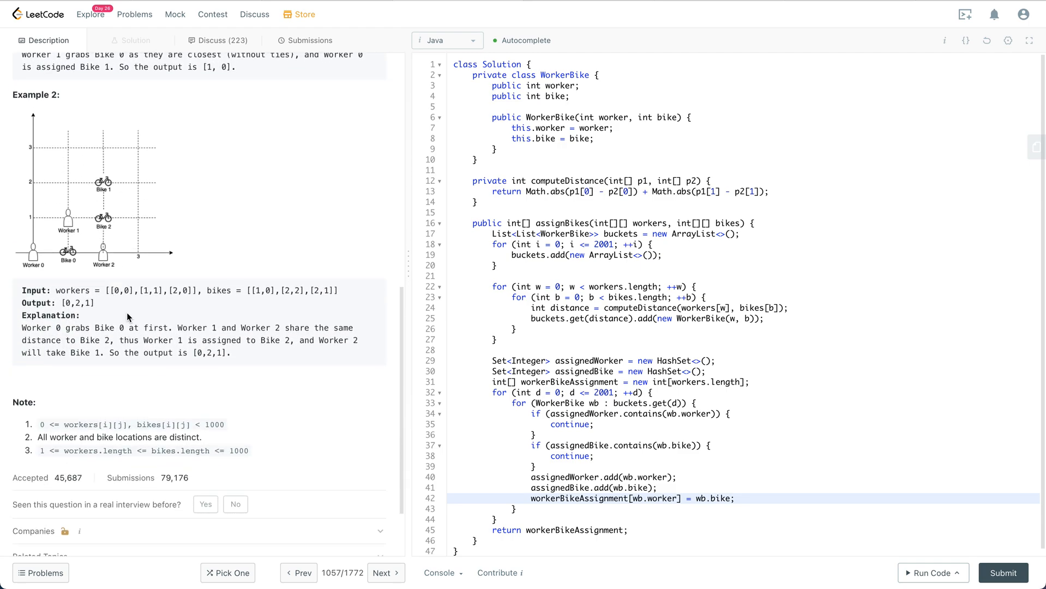
pyautogui.moveTo(72, 425)
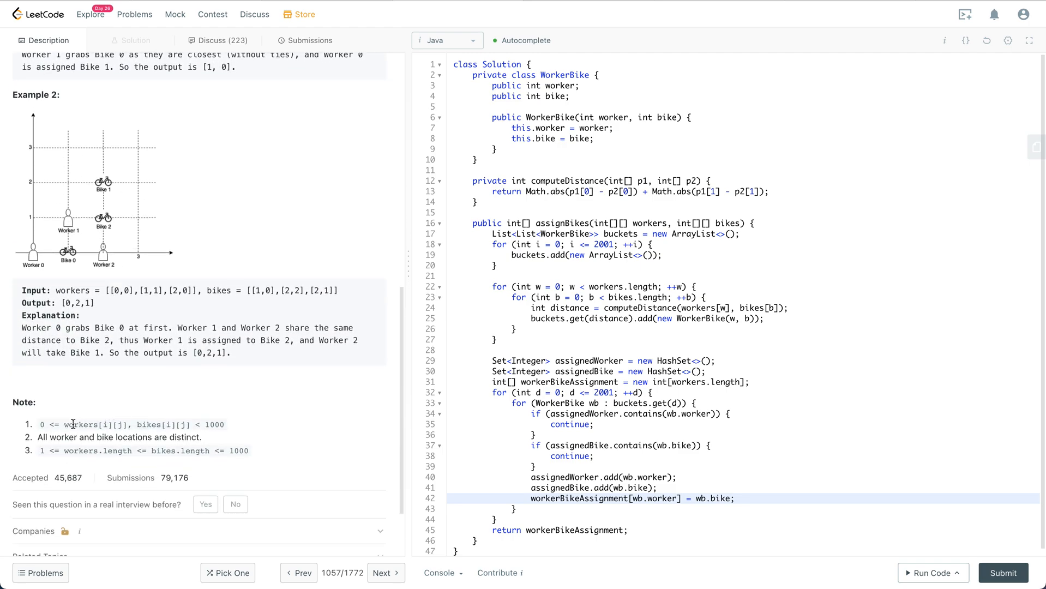
# - Highlight note item 3's 'workers.length <= bikes.length' rule that workers never outnumber bikes
pyautogui.moveTo(66, 424); pyautogui.dragTo(176, 424)
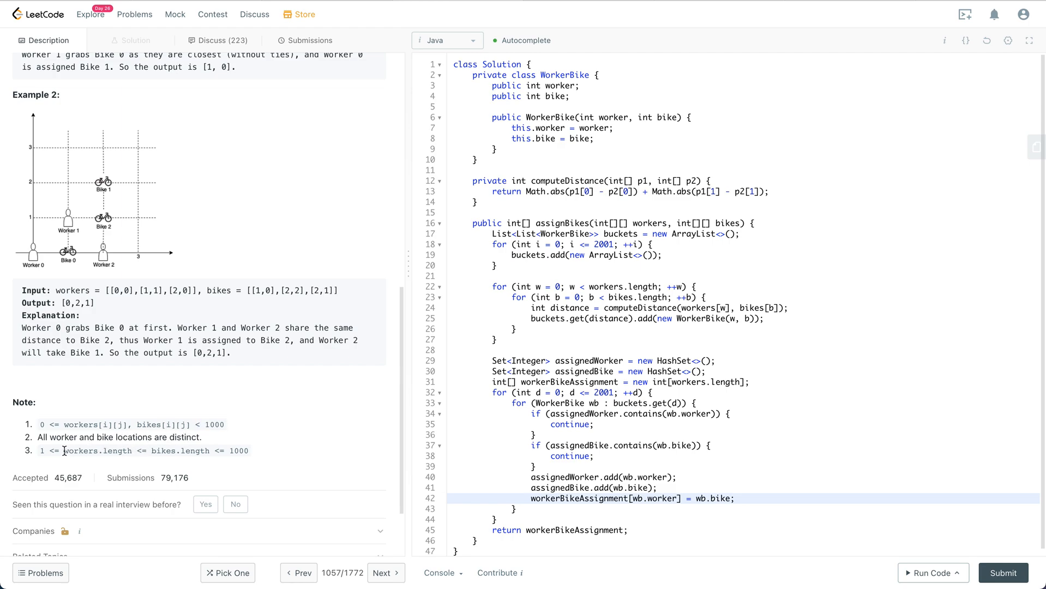
pyautogui.doubleClick(96, 450)
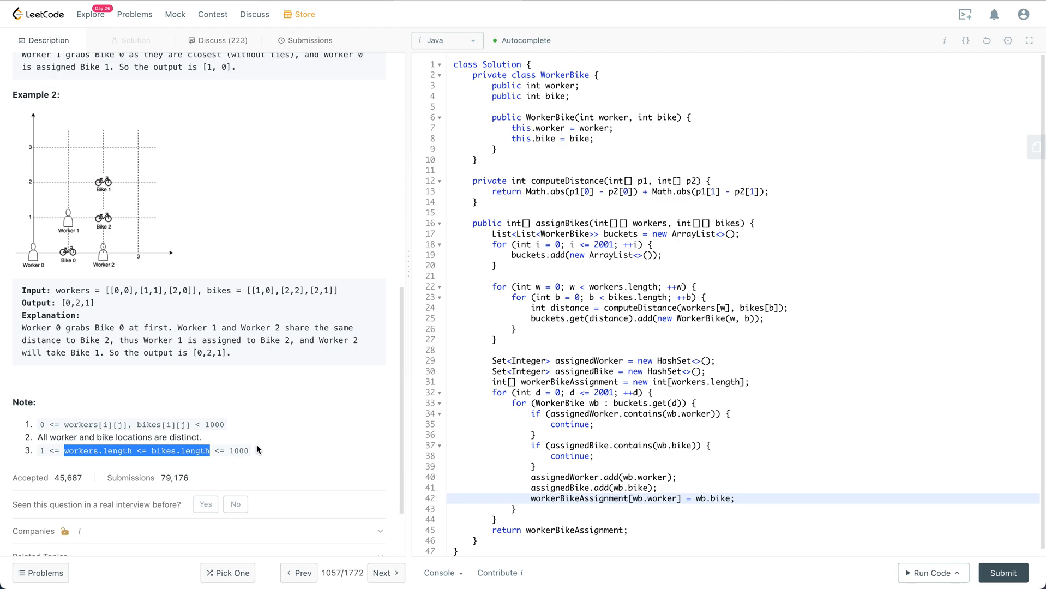
pyautogui.moveTo(289, 397)
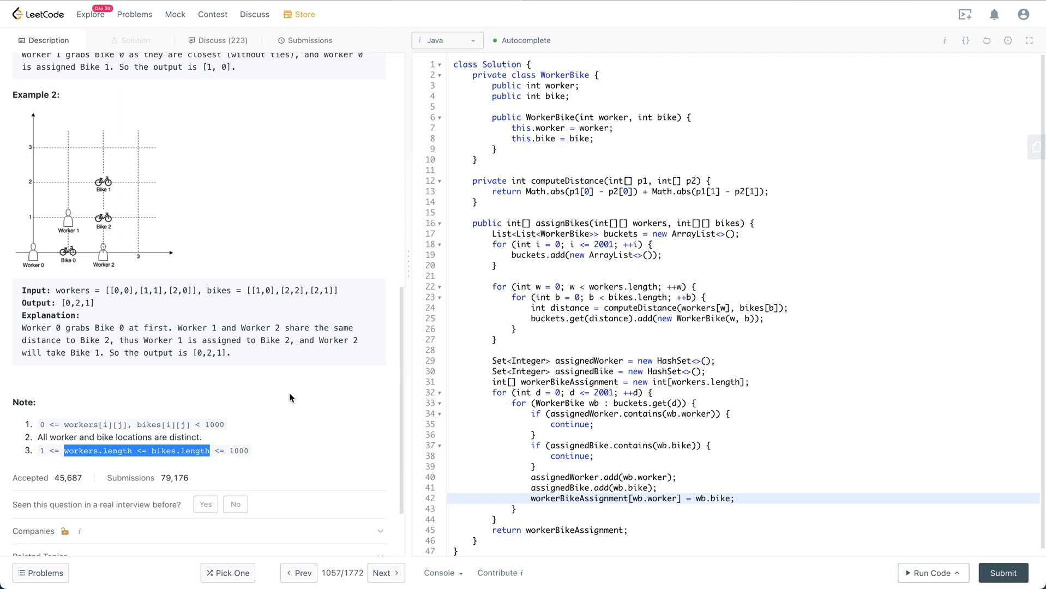
pyautogui.scroll(-3)
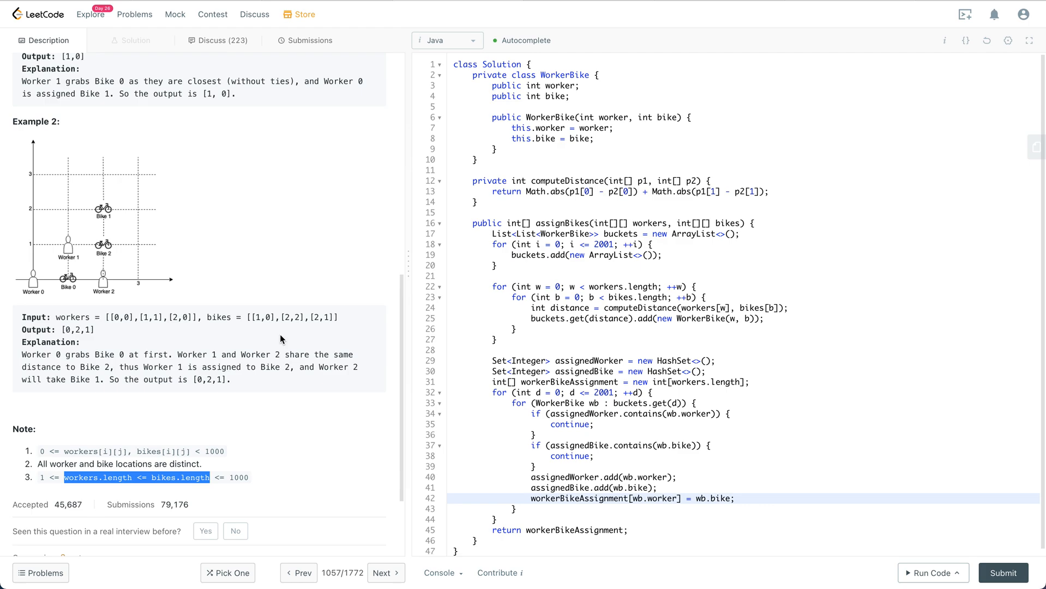
# - Scroll the description through Example 1, Example 2, the notes and acceptance stats
pyautogui.scroll(-3)
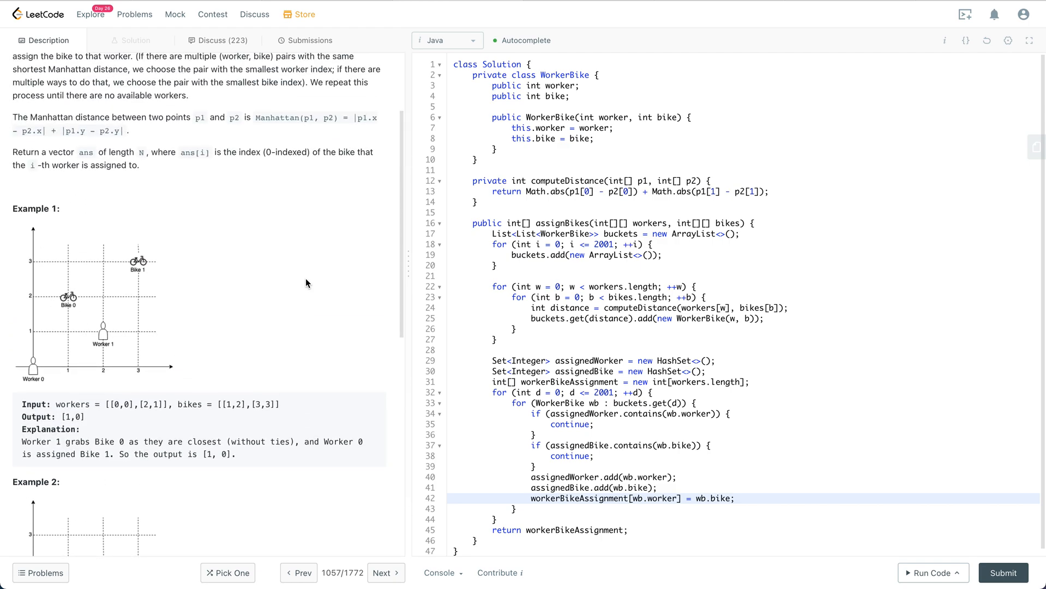
pyautogui.scroll(-3)
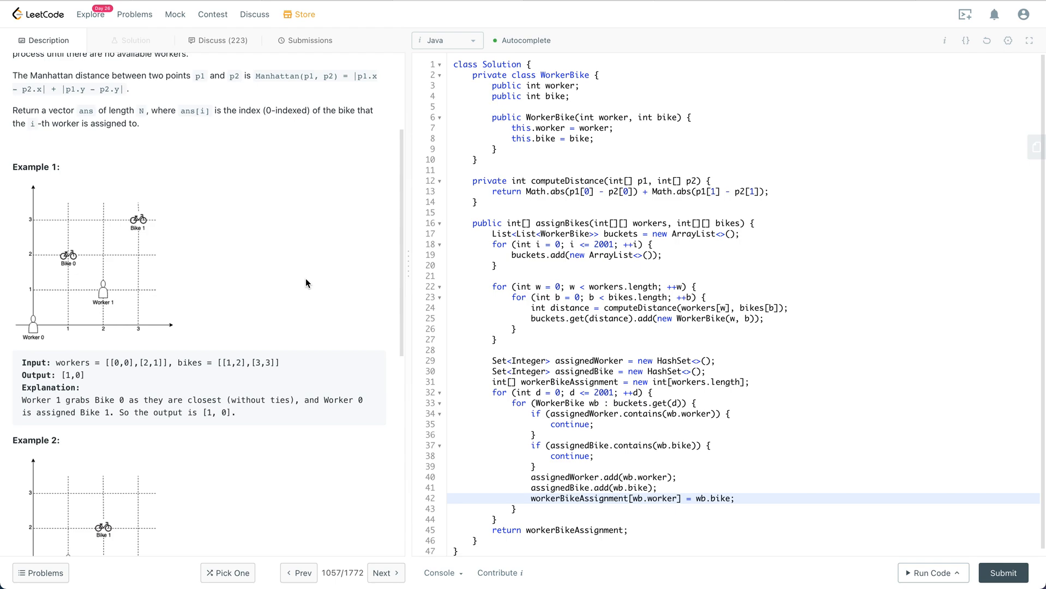
pyautogui.scroll(-3)
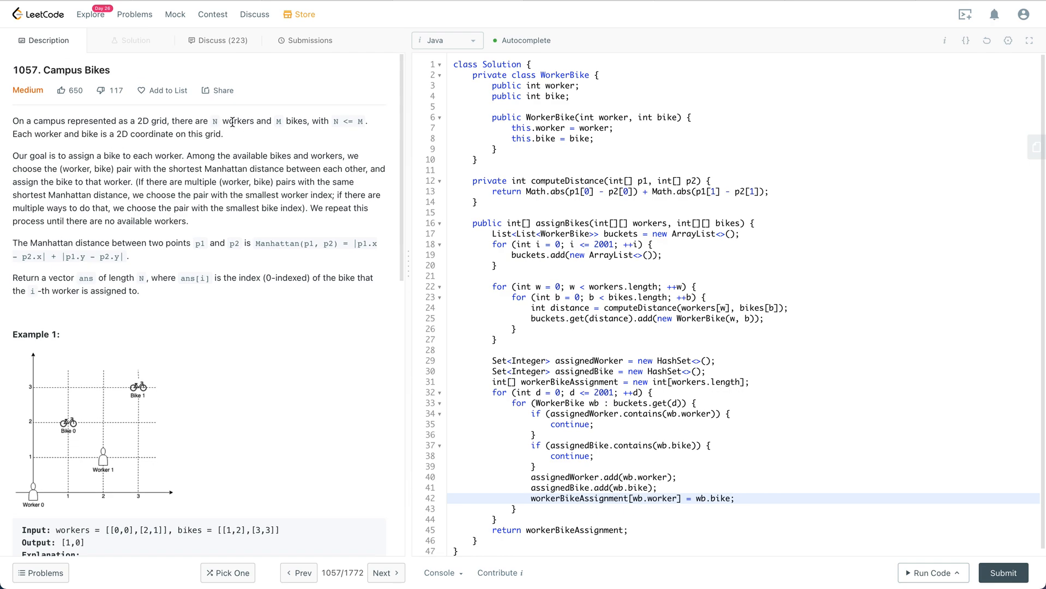
pyautogui.moveTo(297, 112)
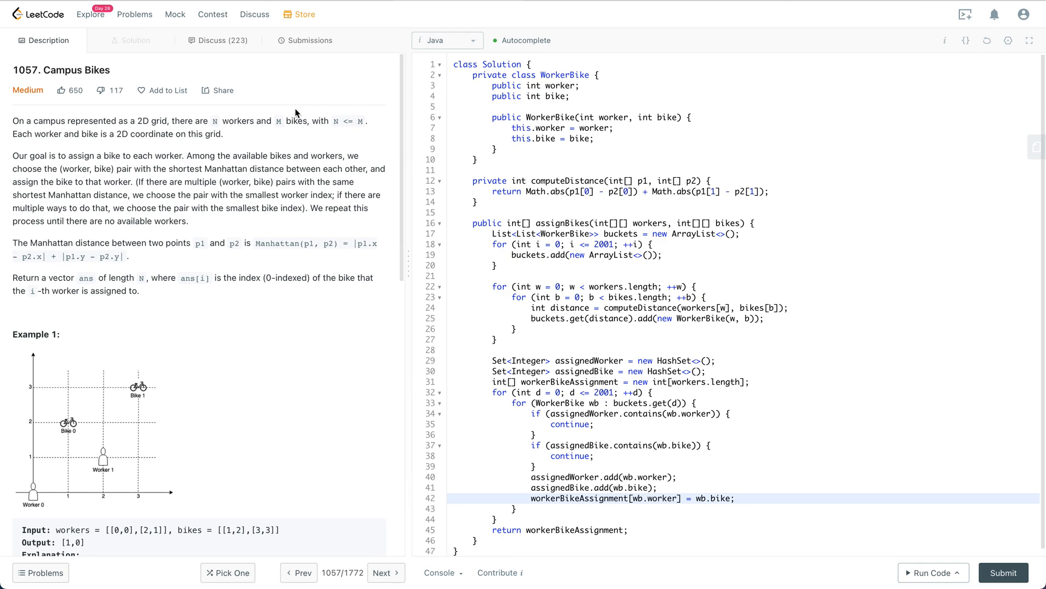
pyautogui.moveTo(279, 119)
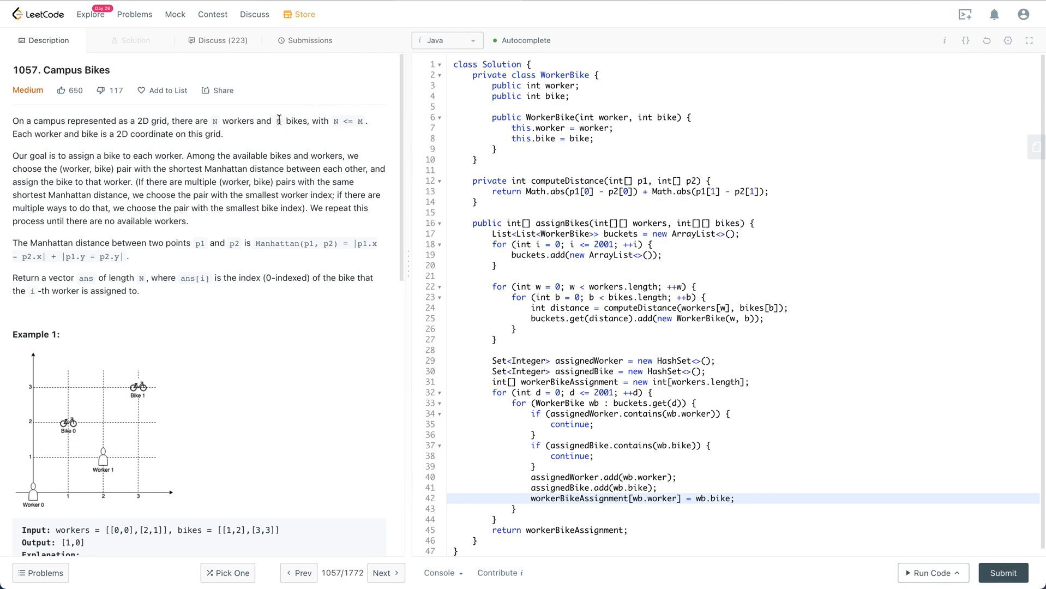
pyautogui.moveTo(302, 124)
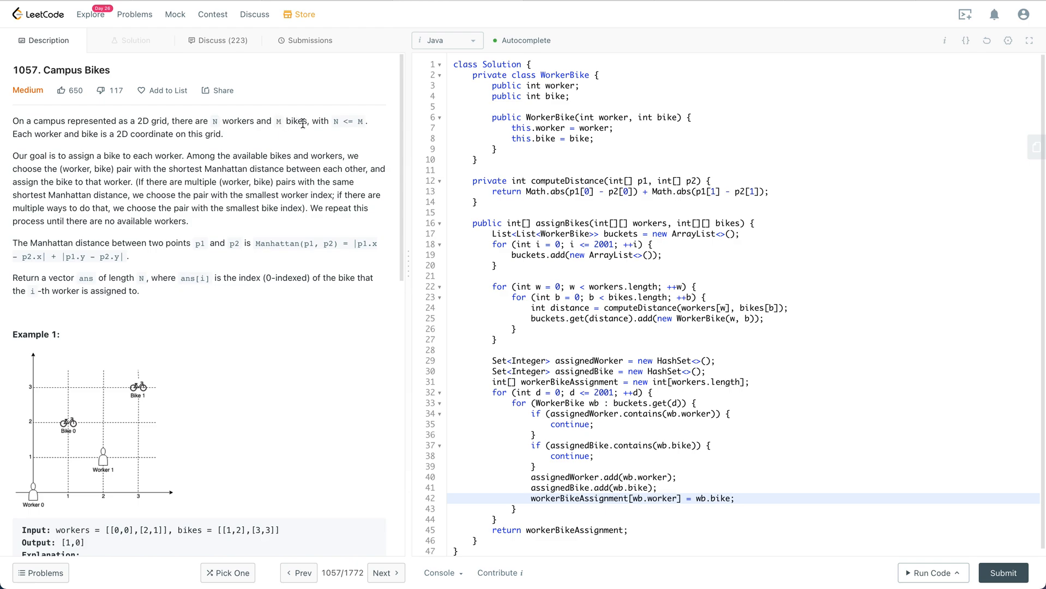
pyautogui.scroll(-3)
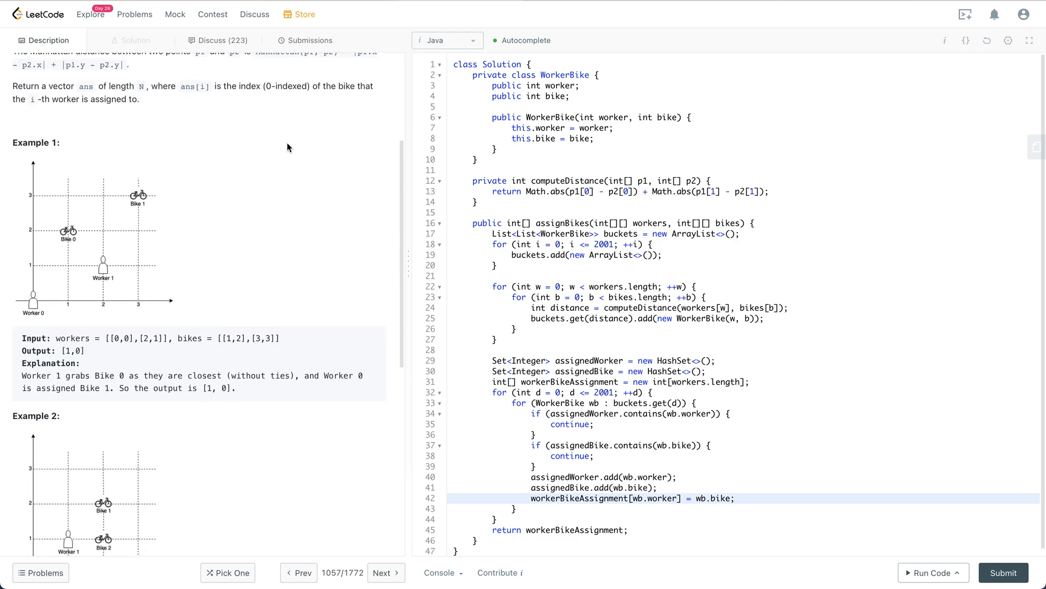
pyautogui.scroll(-3)
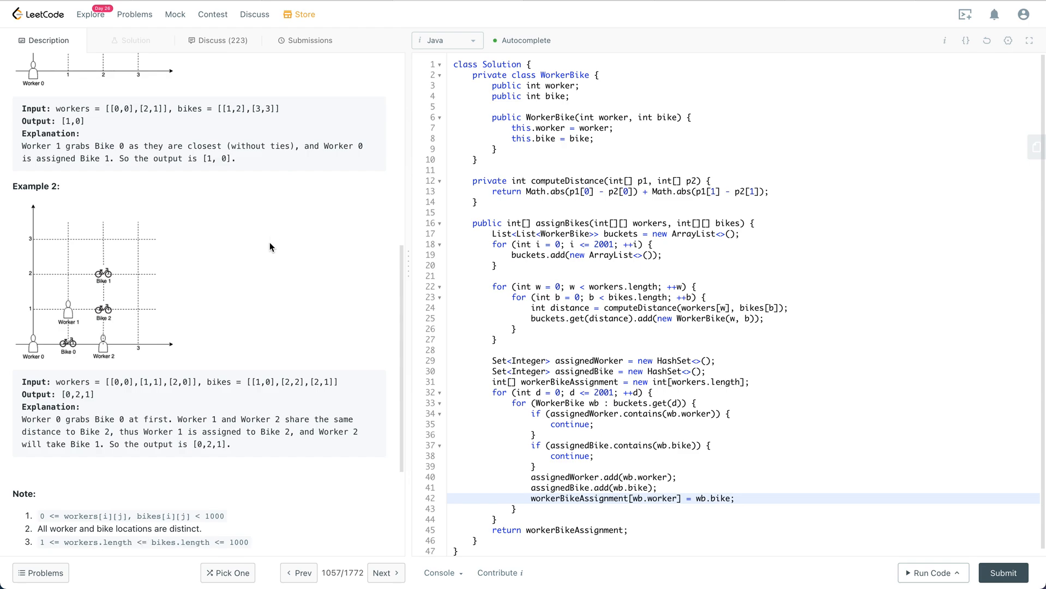
pyautogui.moveTo(347, 270)
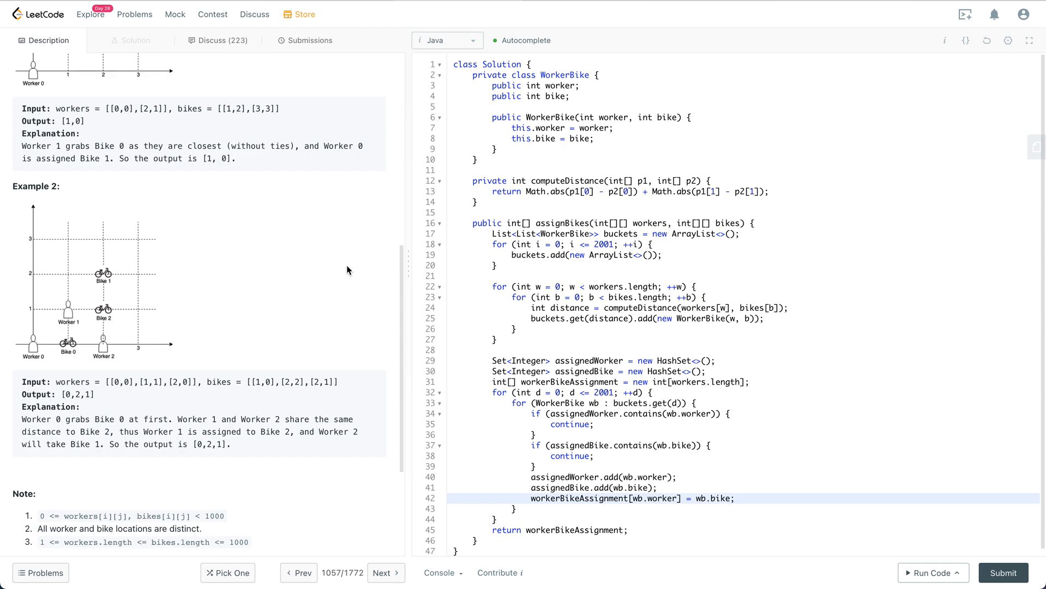
pyautogui.scroll(-3)
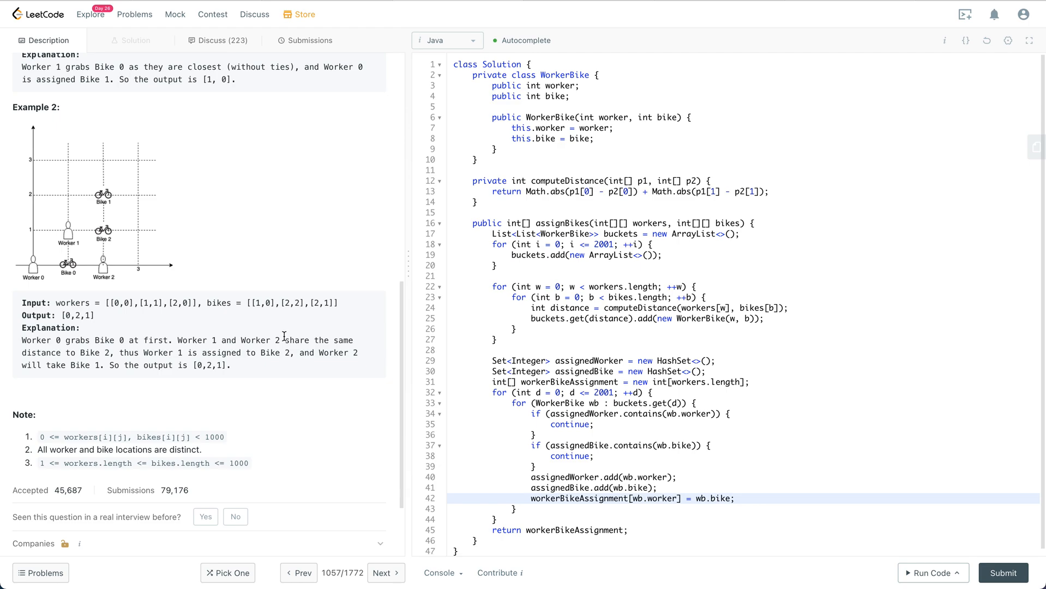
pyautogui.moveTo(111, 432)
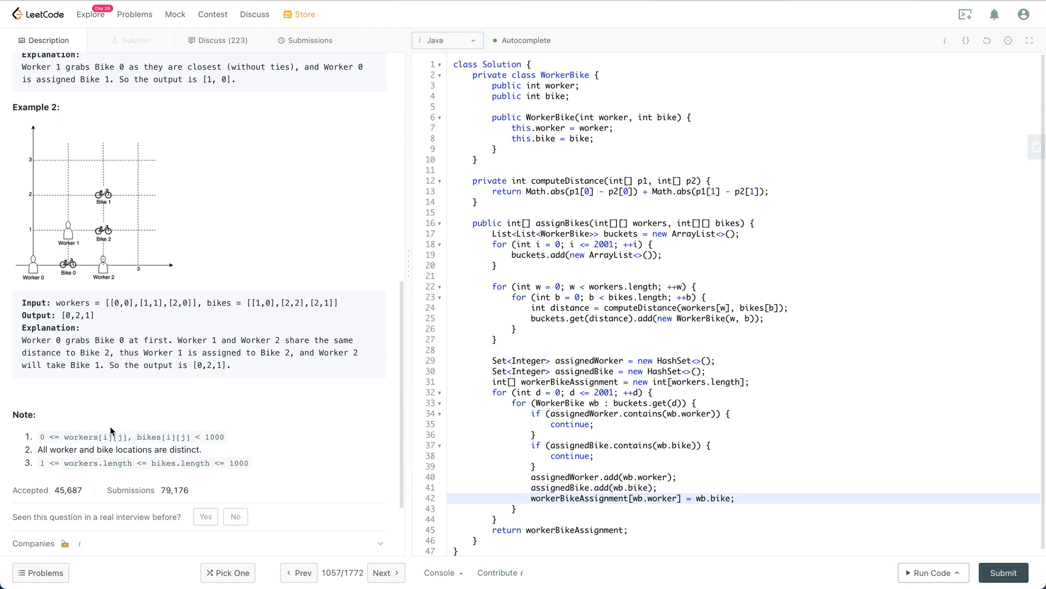
pyautogui.moveTo(98, 438)
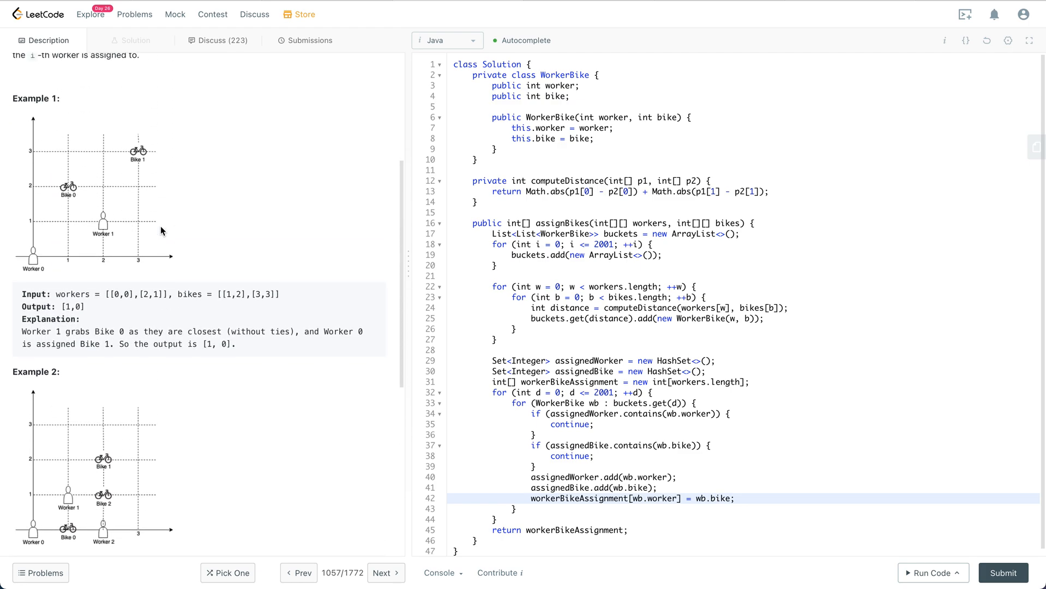
pyautogui.moveTo(142, 114)
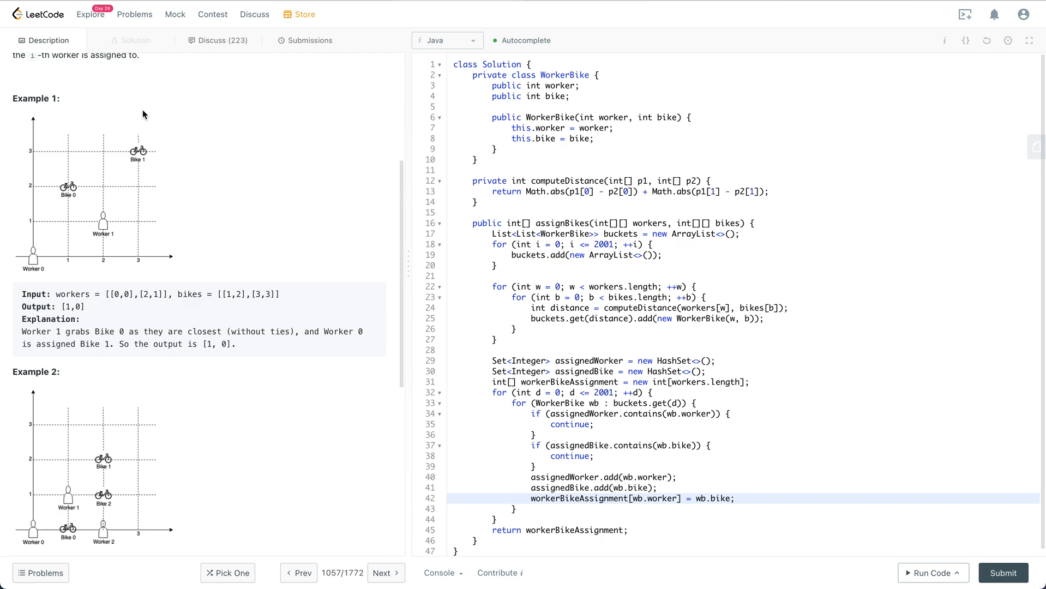
pyautogui.moveTo(179, 192)
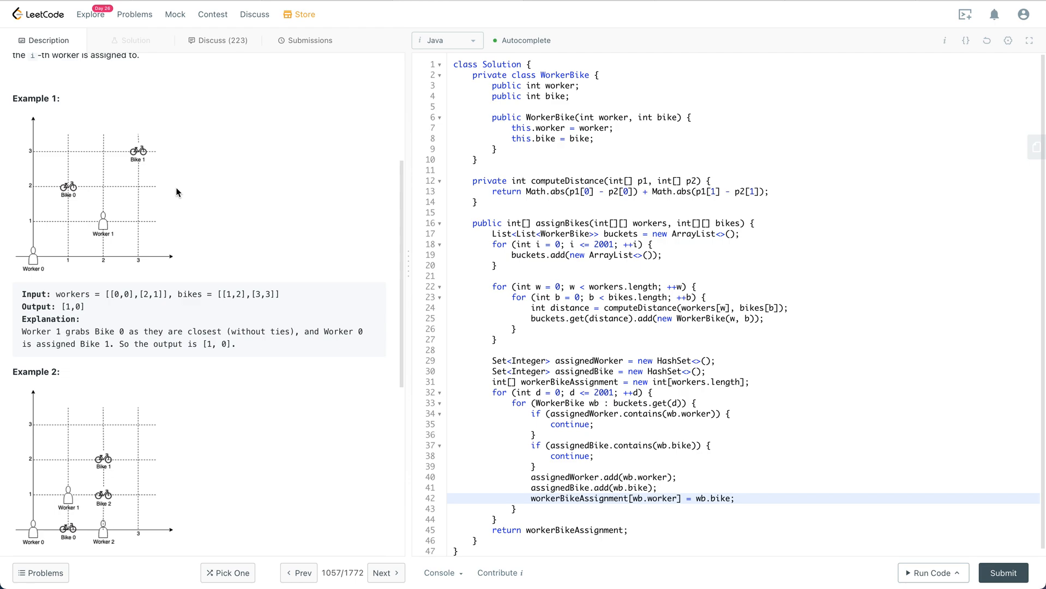
pyautogui.moveTo(603, 219)
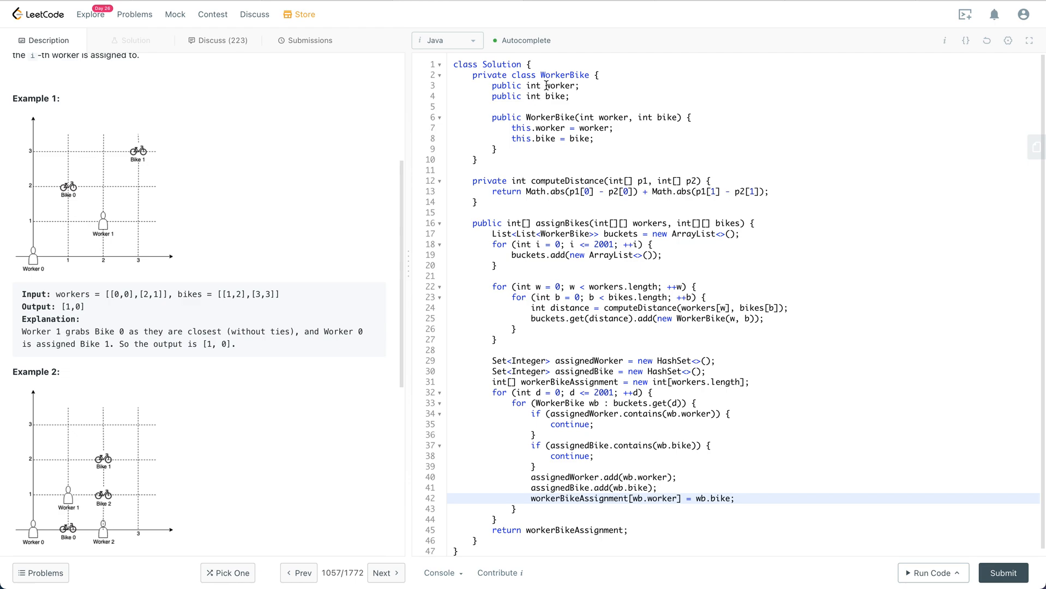
# - Highlight computeDistance's p1 parameter, the assignedBike set and the bucket loop's starting distance 0
pyautogui.doubleClick(562, 74)
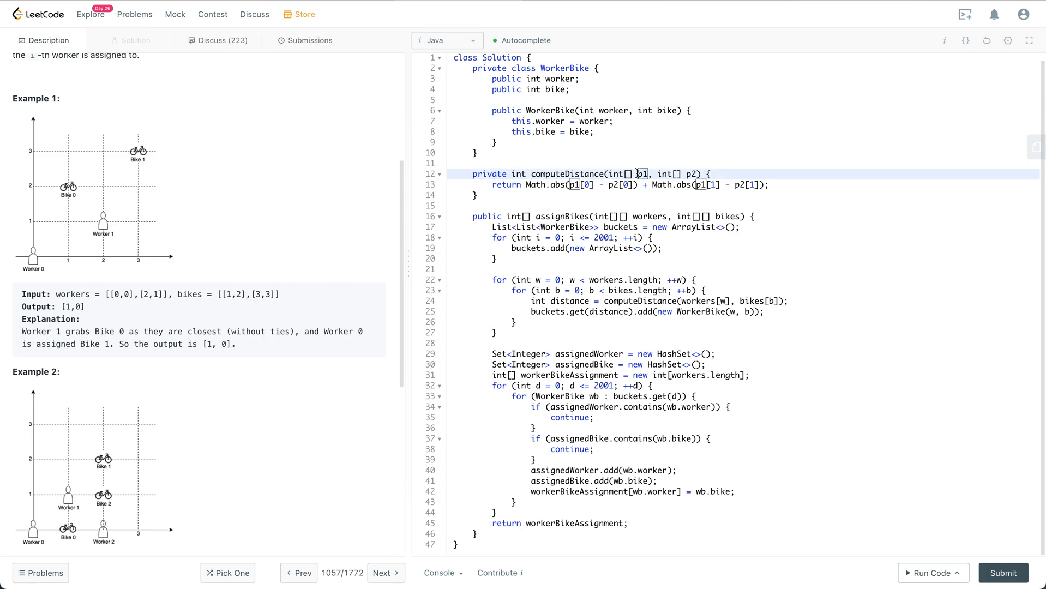
pyautogui.doubleClick(561, 216)
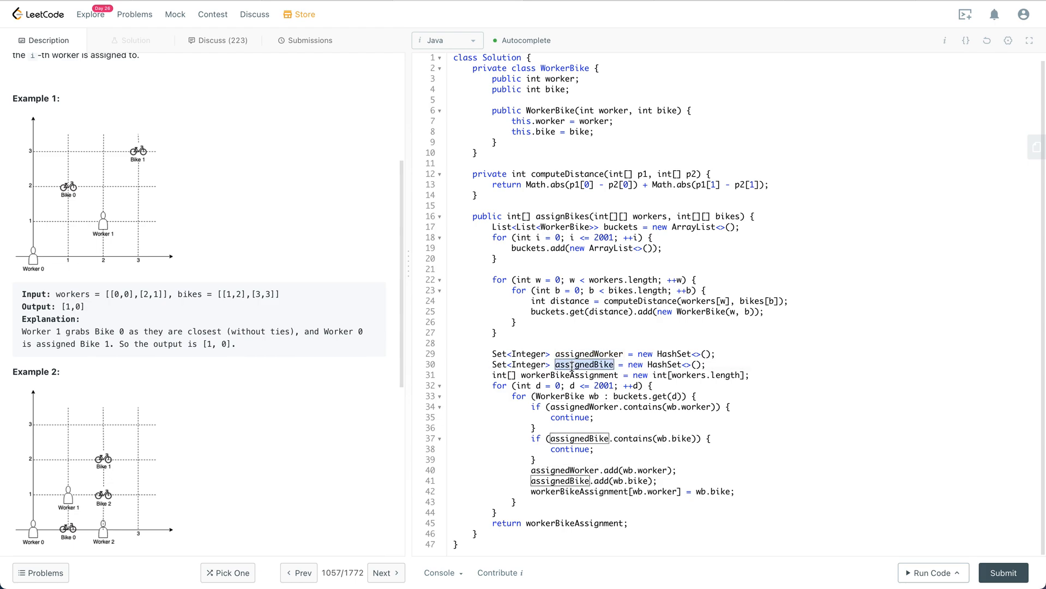
pyautogui.doubleClick(588, 353)
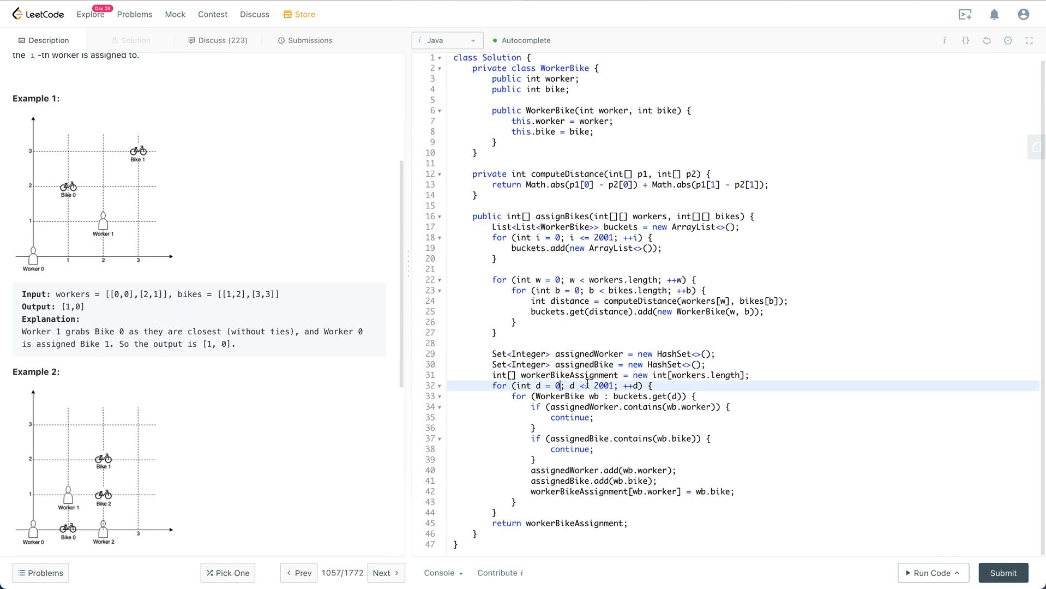
# - Highlight the wb loop variable and lines 40–41 marking each worker and bike as assigned
pyautogui.doubleClick(604, 385)
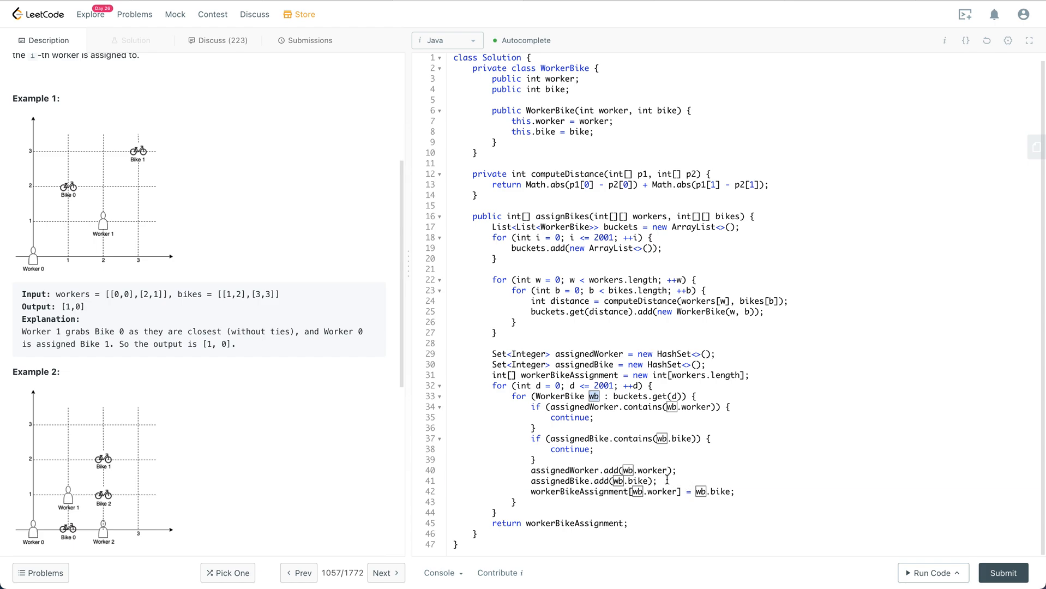
pyautogui.moveTo(530, 407); pyautogui.dragTo(657, 481)
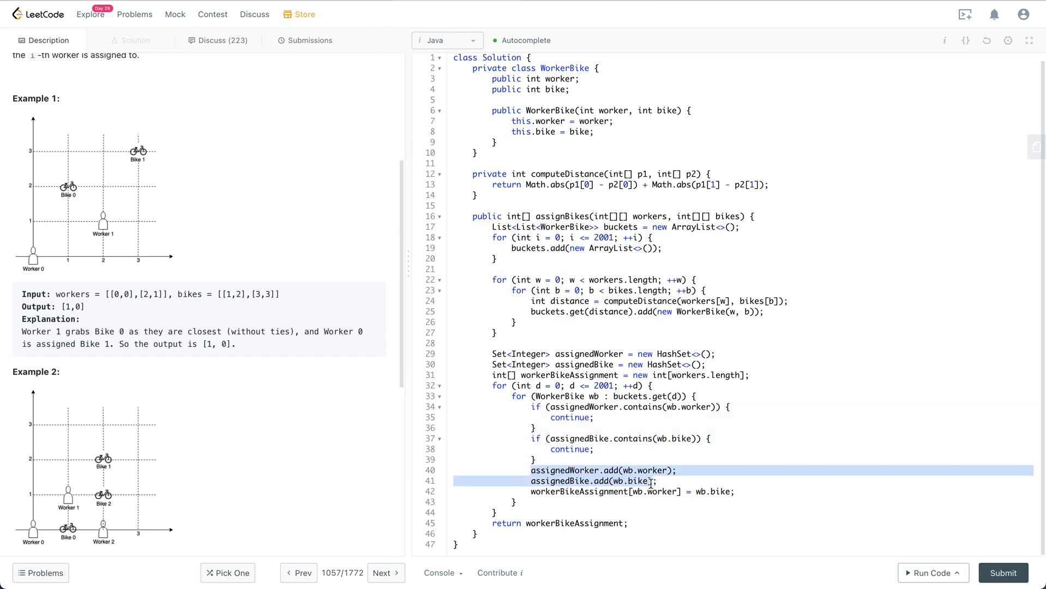
# - Highlight the returned workerBikeAssignment result array in the return statement
pyautogui.doubleClick(579, 491)
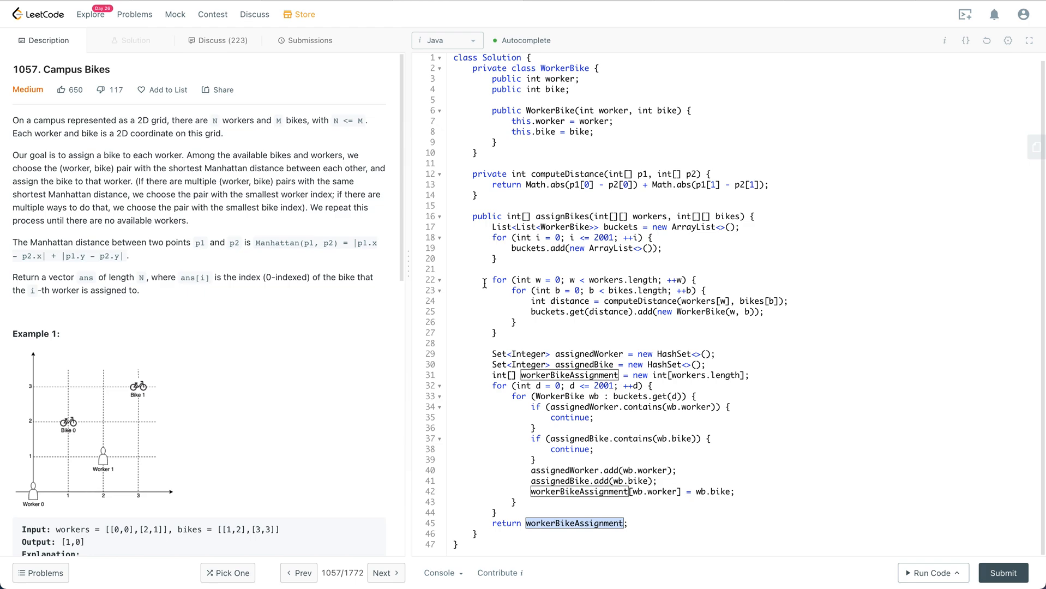
pyautogui.moveTo(564, 339)
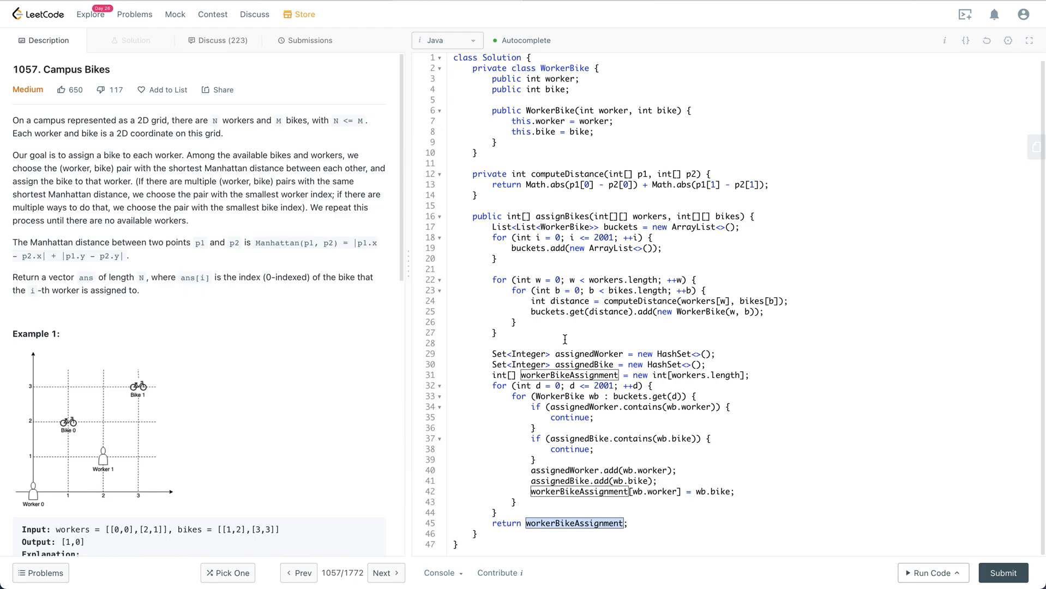